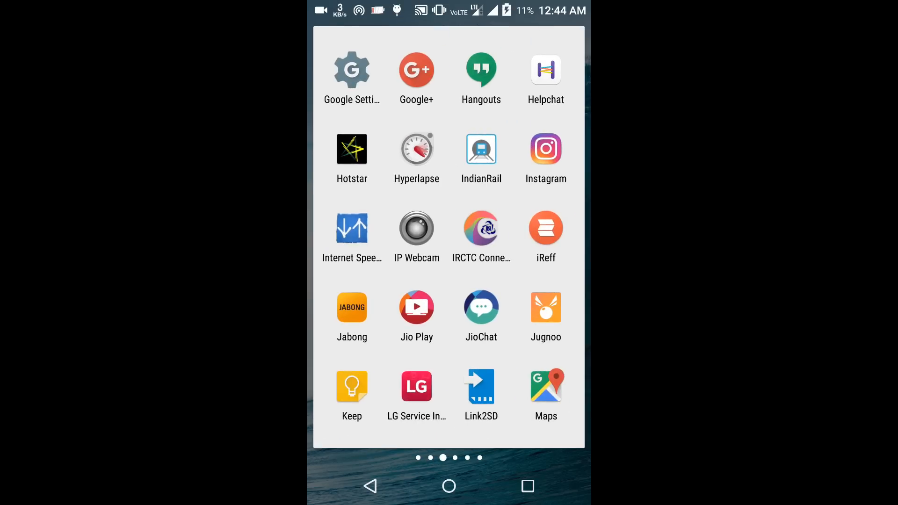
# - Swipe the app drawer to the MyJio page and pick up its icon
pyautogui.hscroll(-3)
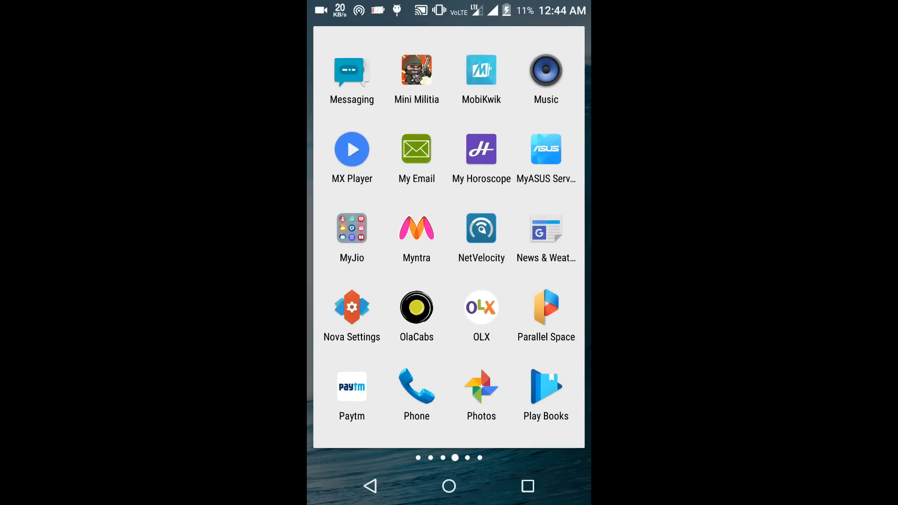
pyautogui.click(352, 228)
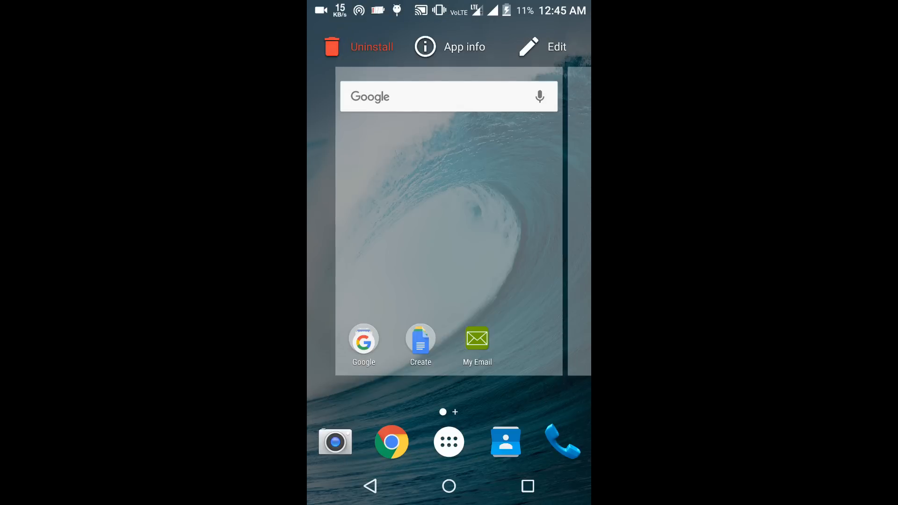
# - Drop MyJio on Uninstall to remove the existing app
pyautogui.click(449, 441)
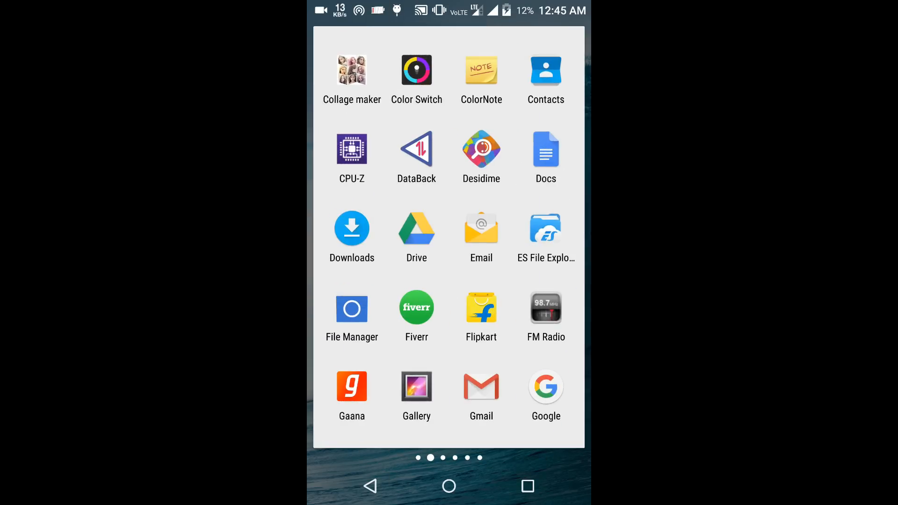
# - Open My Jio.apk (3.2.05) in ES File Explorer and choose Install
pyautogui.click(545, 228)
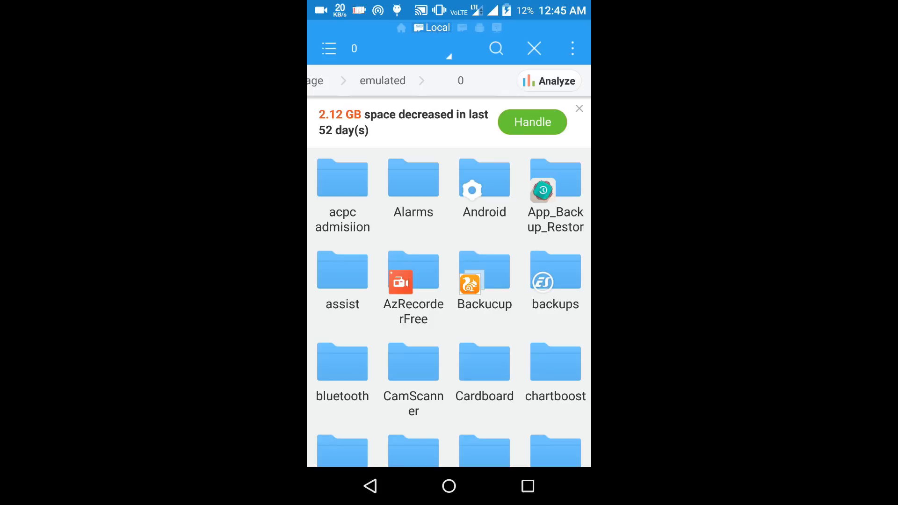
pyautogui.scroll(-3)
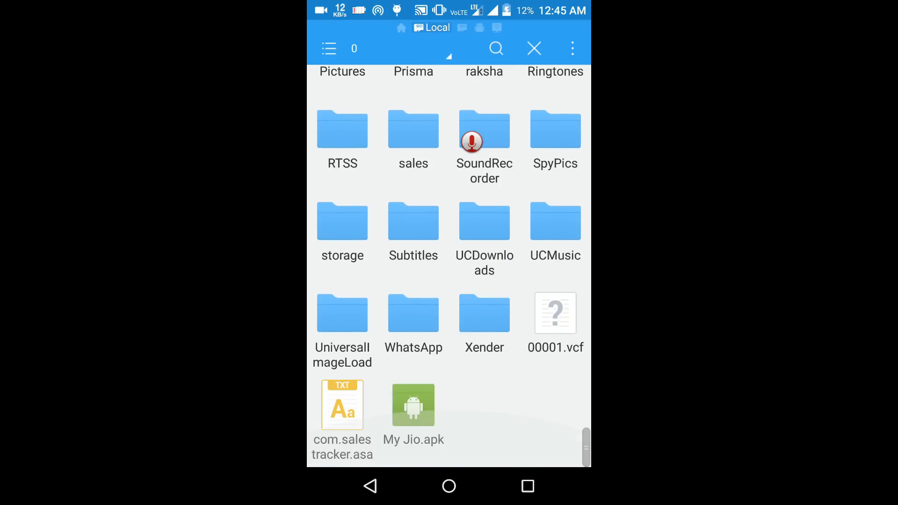
pyautogui.click(413, 405)
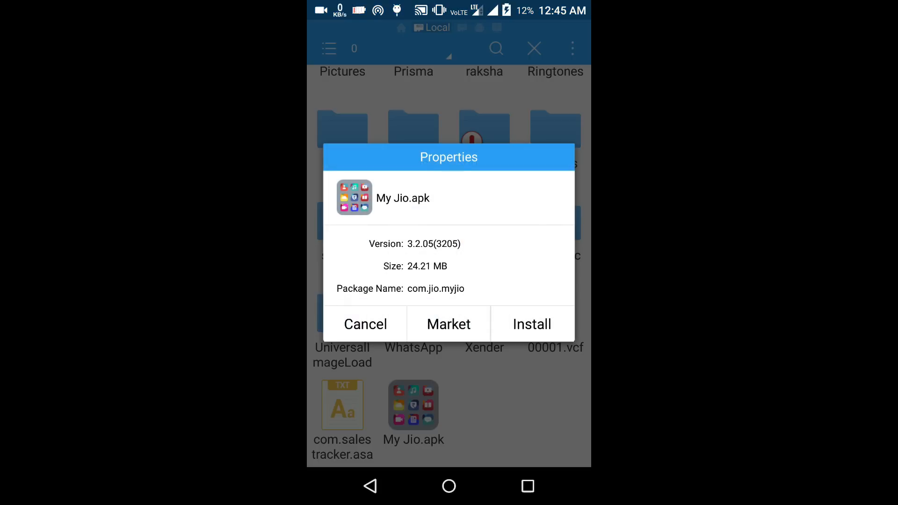
pyautogui.click(365, 324)
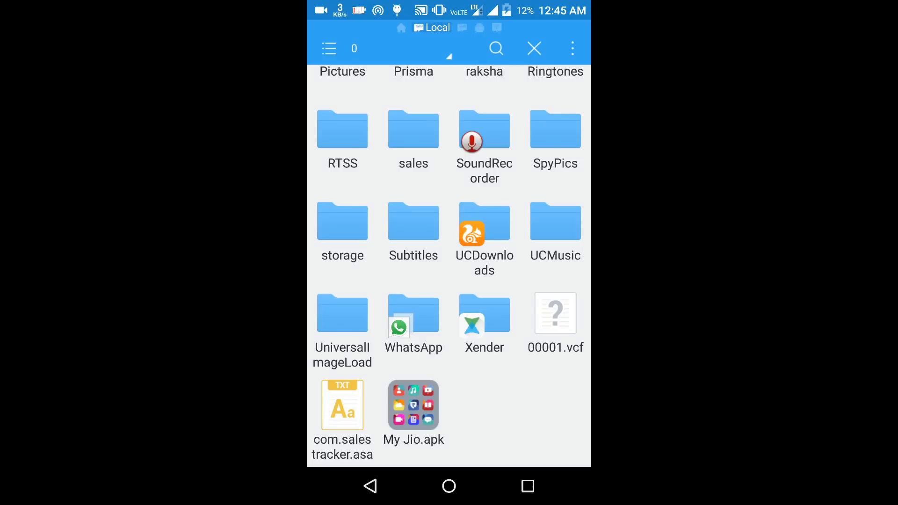
pyautogui.click(413, 405)
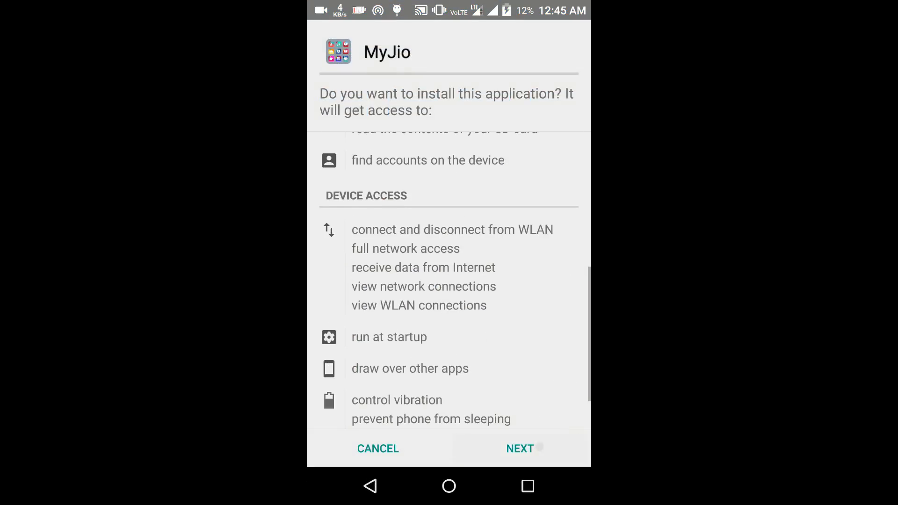
# - Continue past the MyJio permissions list to complete installation
pyautogui.click(519, 449)
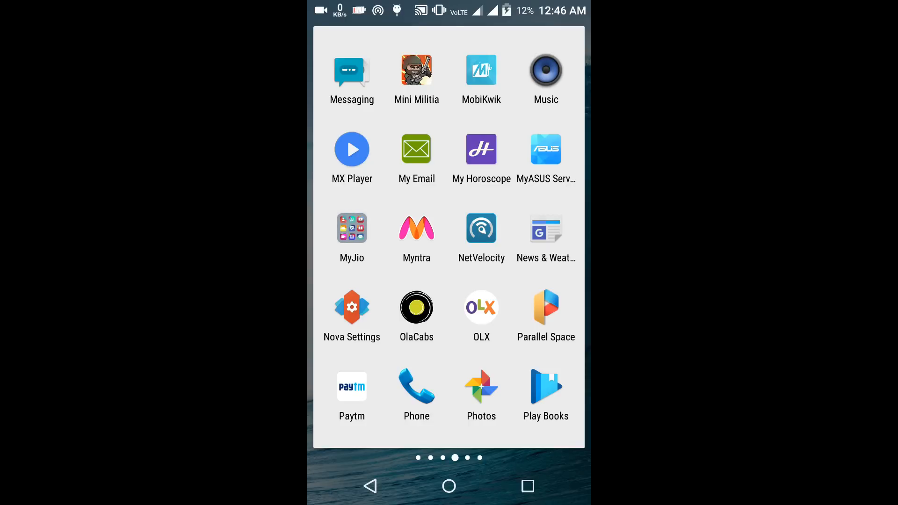
# - Launch MyJio and turn on mobile data to clear the no-internet screen
pyautogui.click(351, 227)
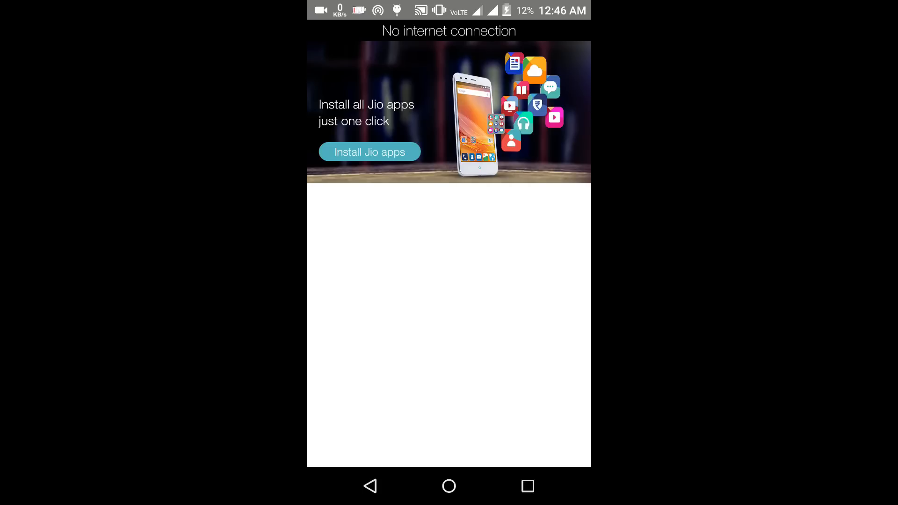
pyautogui.click(370, 151)
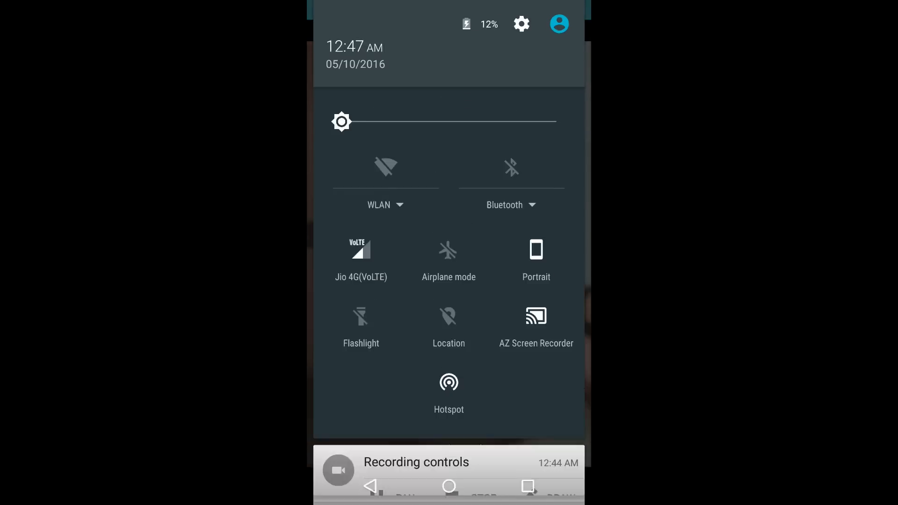
pyautogui.click(360, 257)
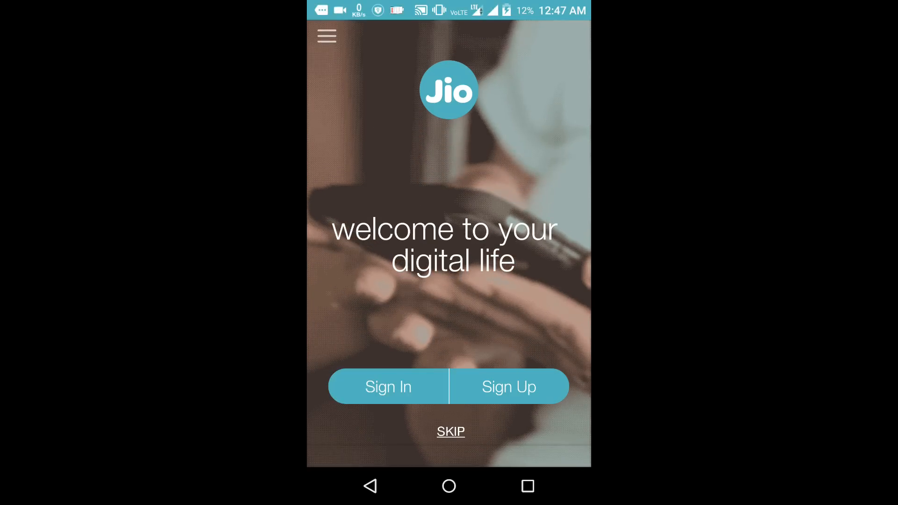
# - Open the Sign In form, enter the Jio ID and password, and submit
pyautogui.click(387, 386)
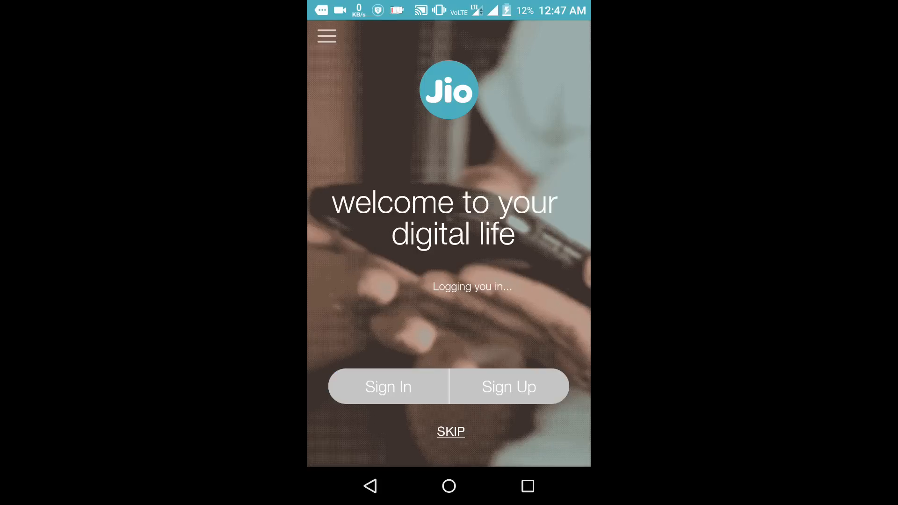
pyautogui.click(388, 386)
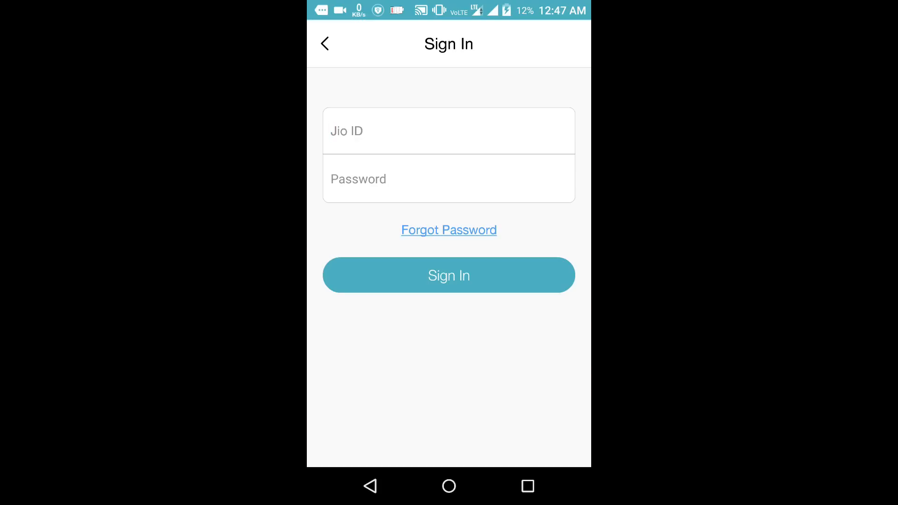
pyautogui.click(448, 130)
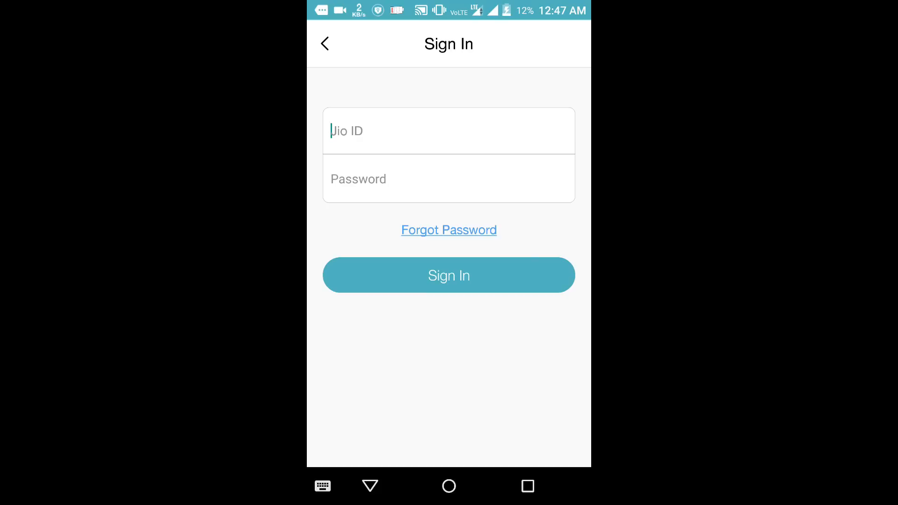
pyautogui.click(448, 131)
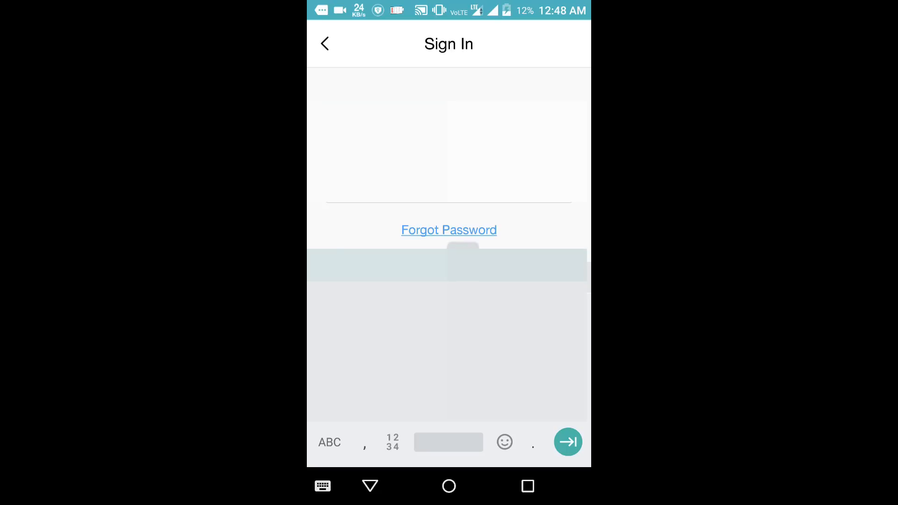
pyautogui.click(567, 442)
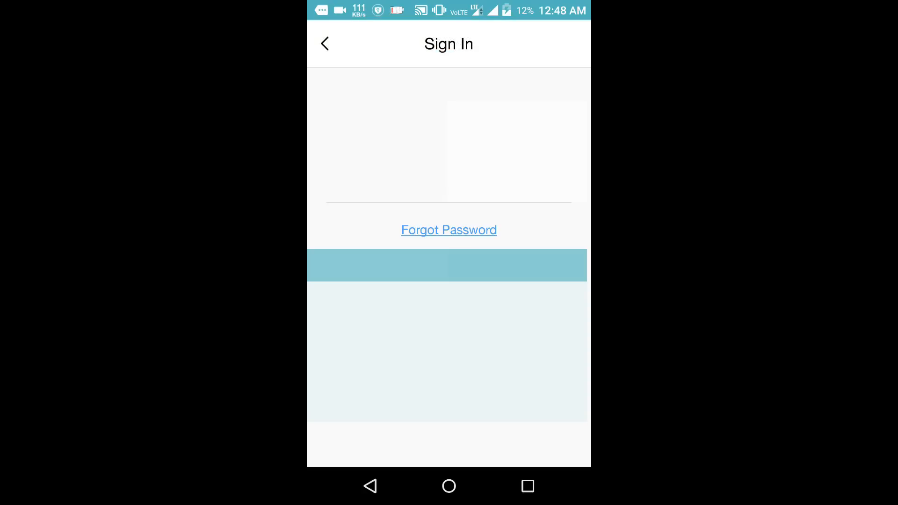
pyautogui.click(447, 265)
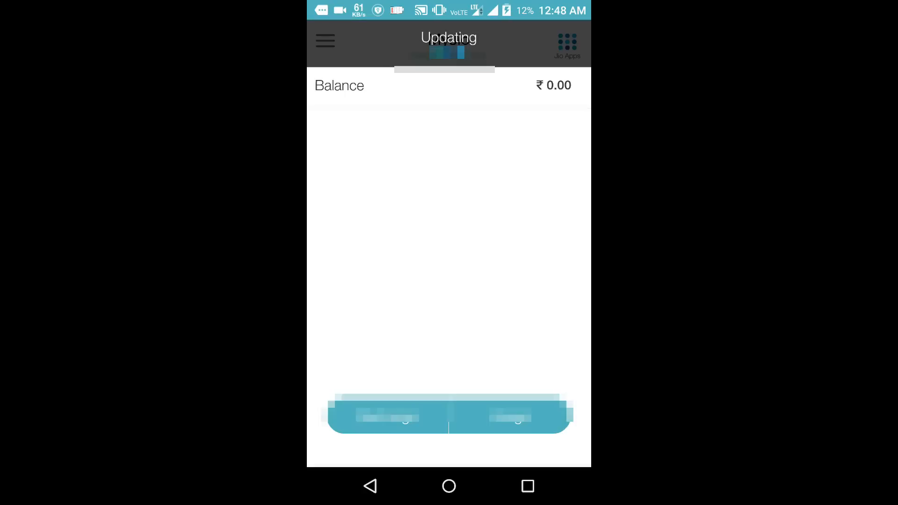